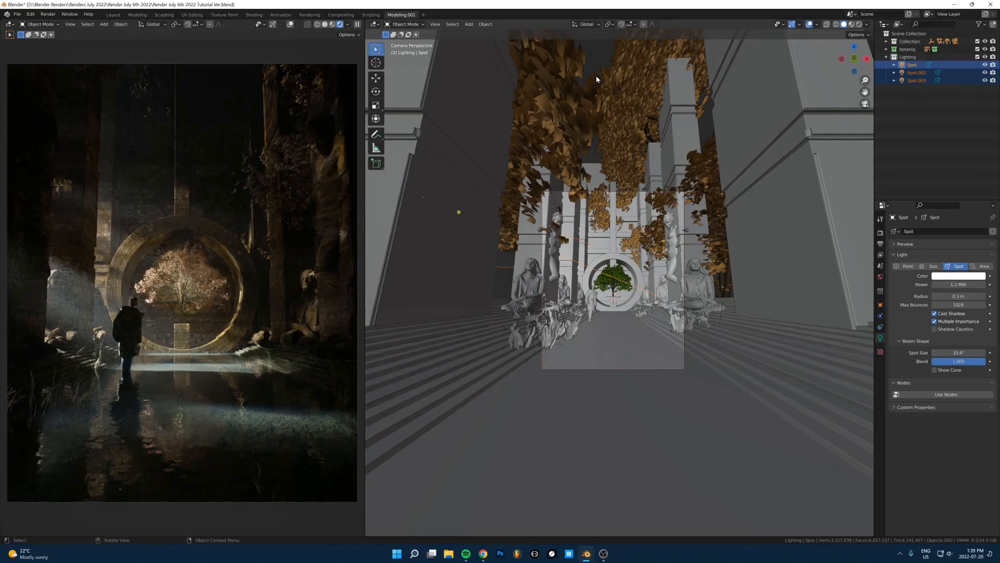
pyautogui.moveTo(592, 153)
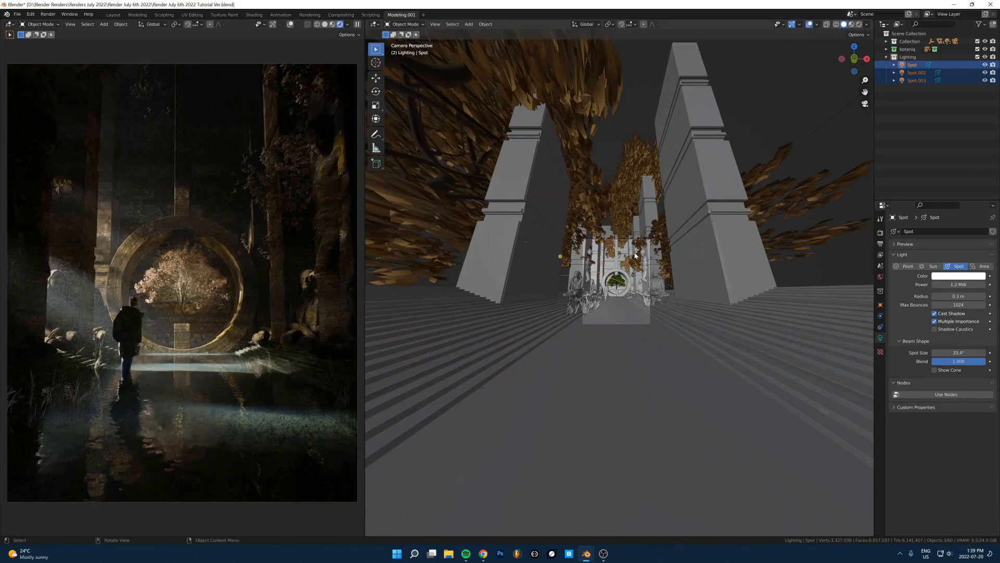
# Step: Orbit the temple view to frame the isolated spot lights
pyautogui.moveTo(638, 255); pyautogui.dragTo(606, 318)
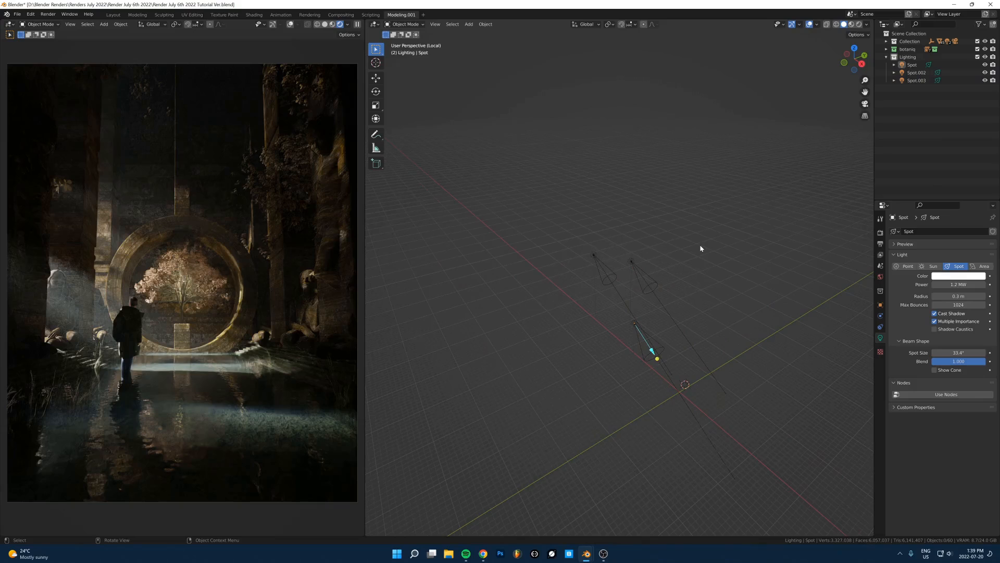
pyautogui.moveTo(22, 287)
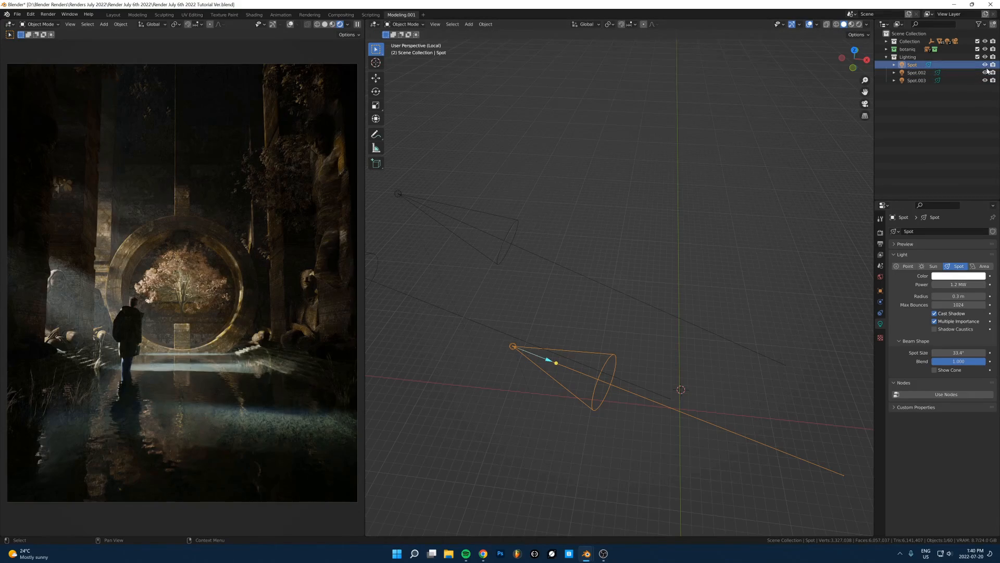
# Step: Hide Spot.002 and Spot.003, then select the main Spot light
pyautogui.click(917, 80)
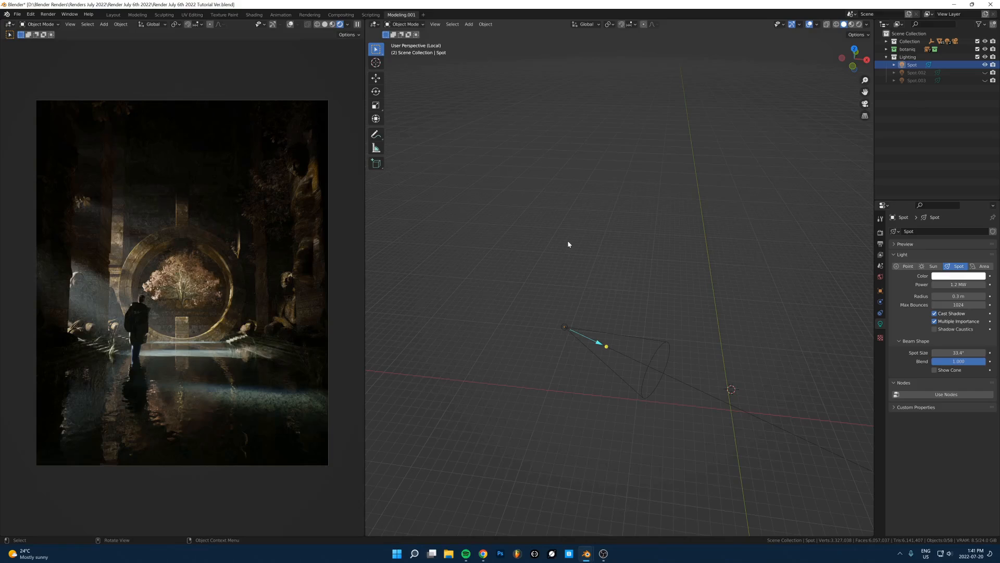
pyautogui.moveTo(453, 226)
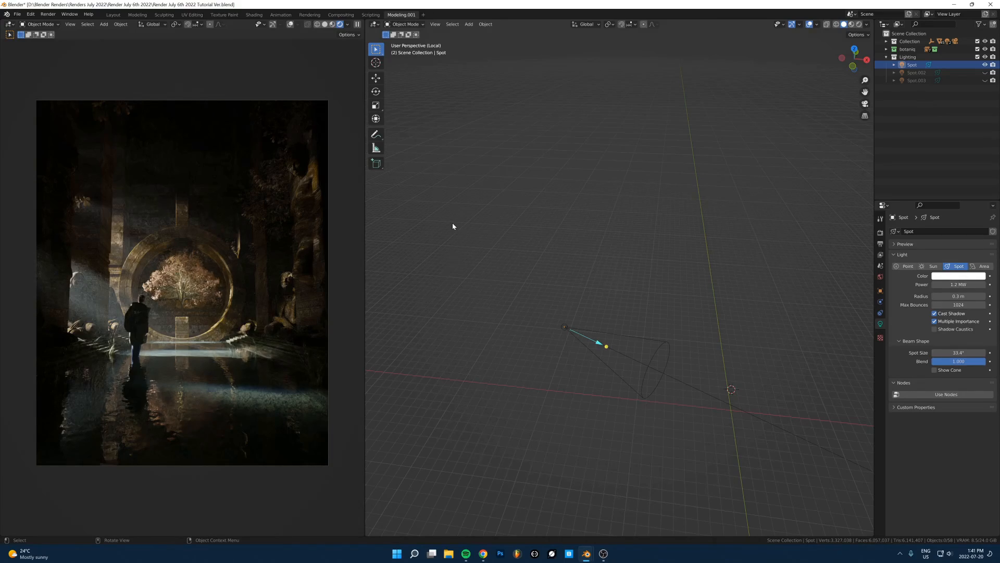
pyautogui.moveTo(617, 368)
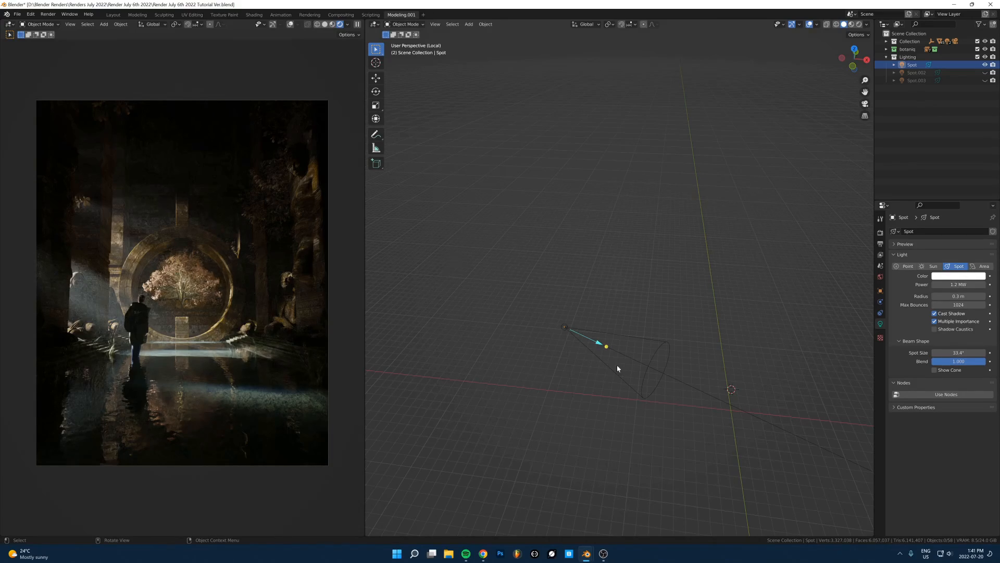
pyautogui.click(564, 327)
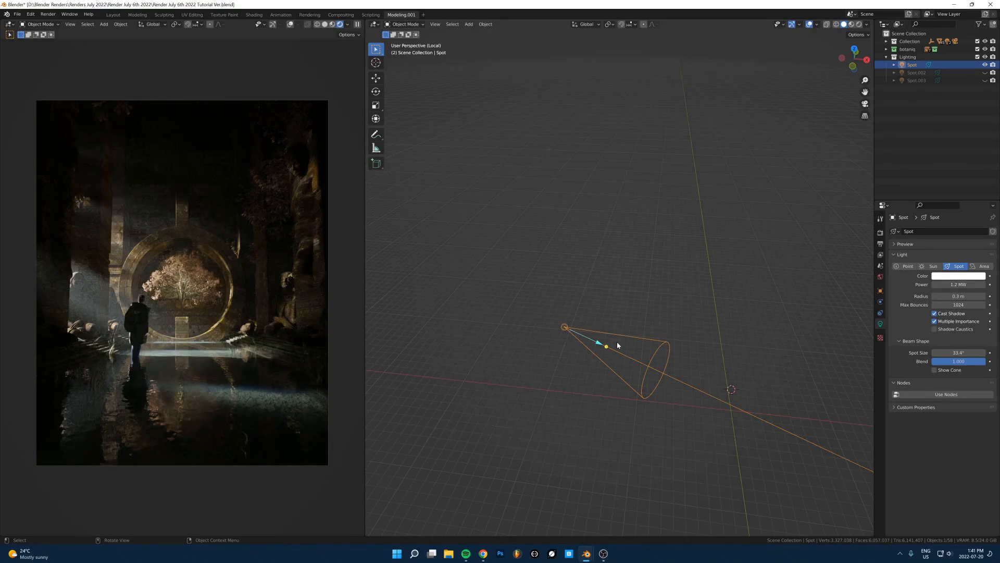
pyautogui.moveTo(728, 171)
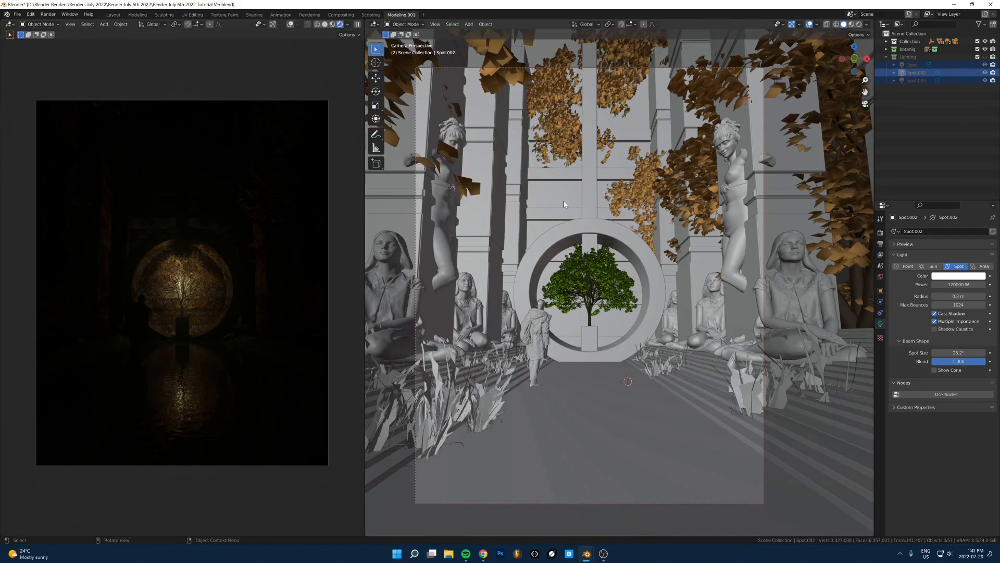
pyautogui.moveTo(28, 345)
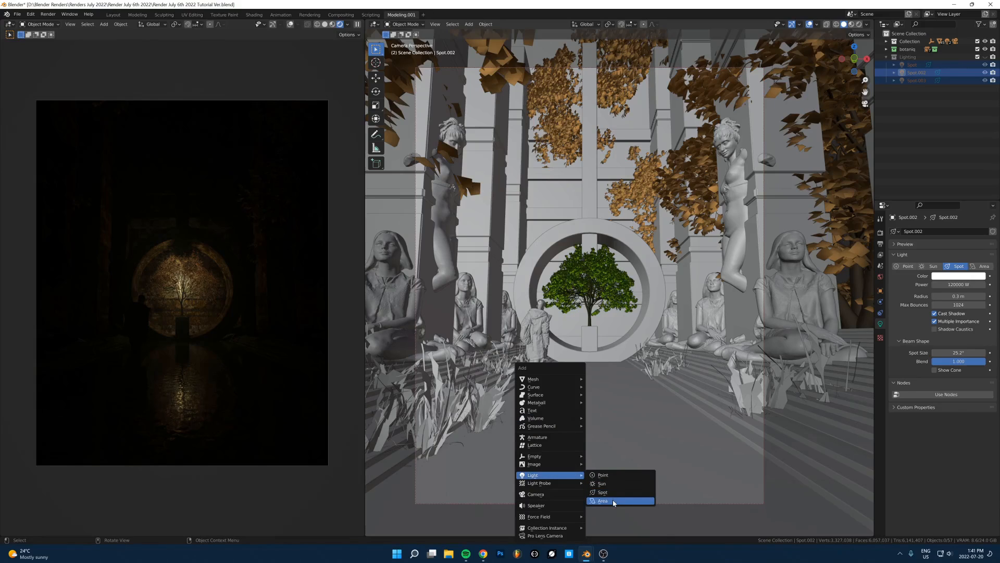
# Step: Add Spot.004 at the 3D cursor and raise its power to 100000 W
pyautogui.click(602, 500)
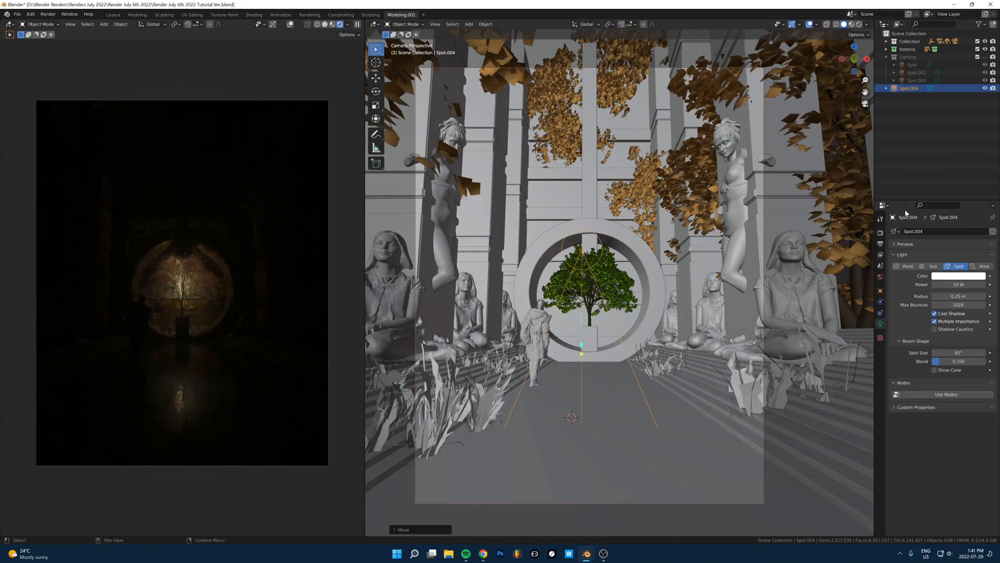
pyautogui.click(957, 284)
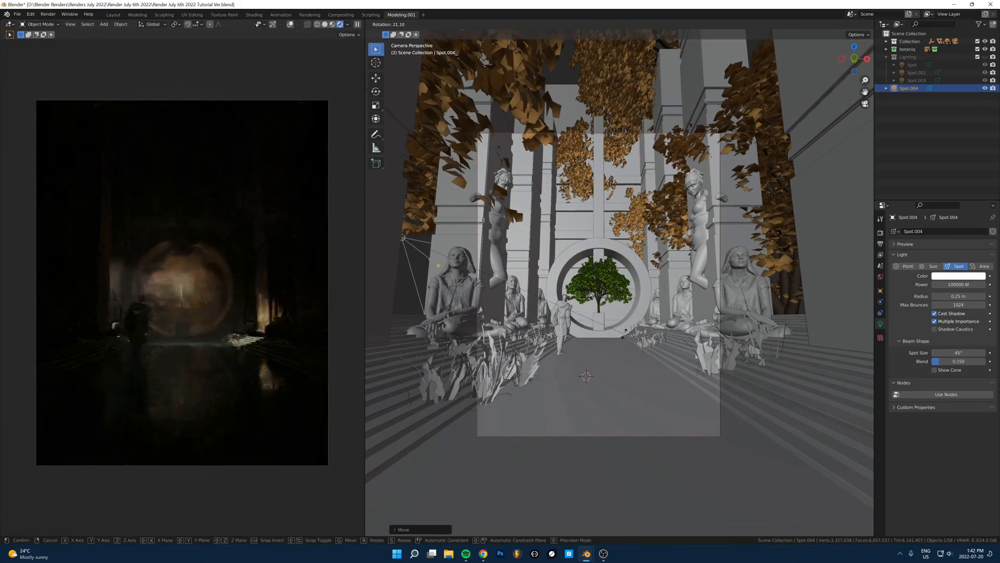
# Step: Rotate and move Spot.004 so it side-lights the figure from the upper left
pyautogui.click(585, 293)
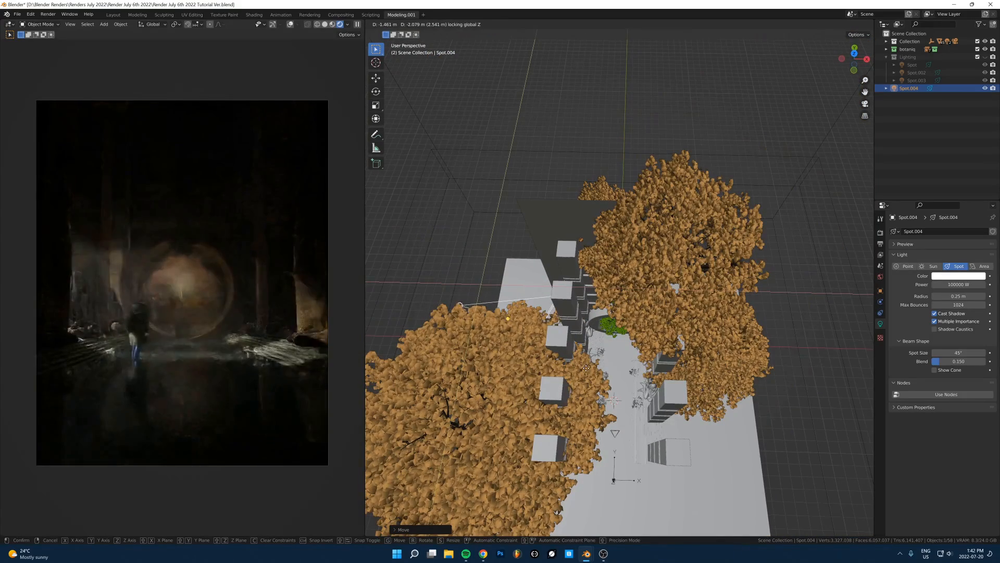
pyautogui.click(587, 368)
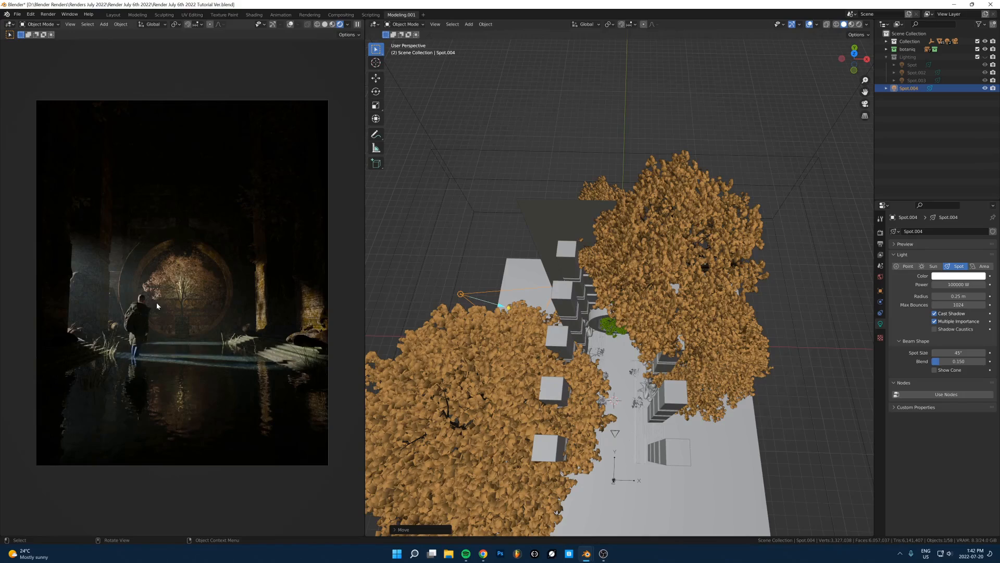
pyautogui.moveTo(205, 324)
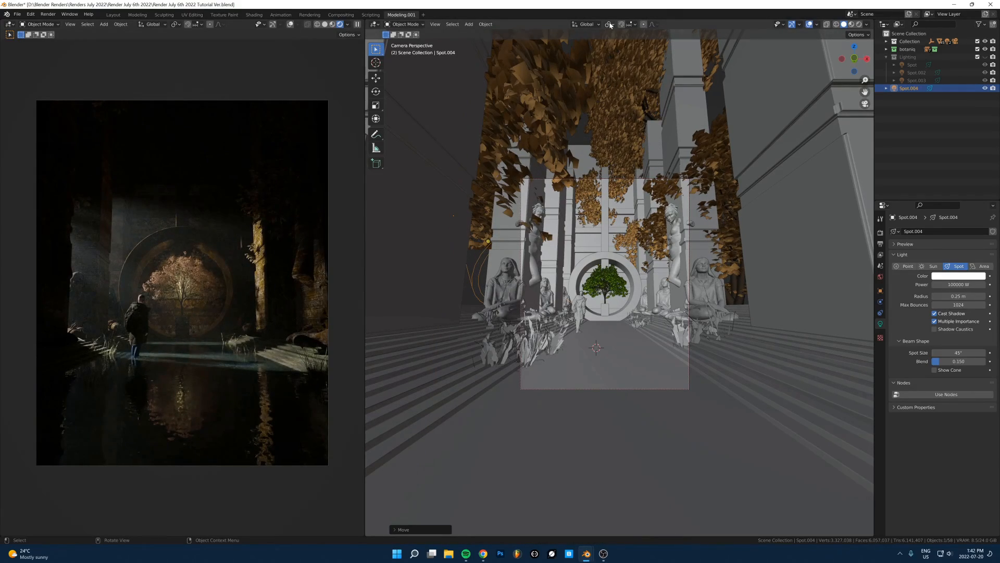
pyautogui.moveTo(609, 24)
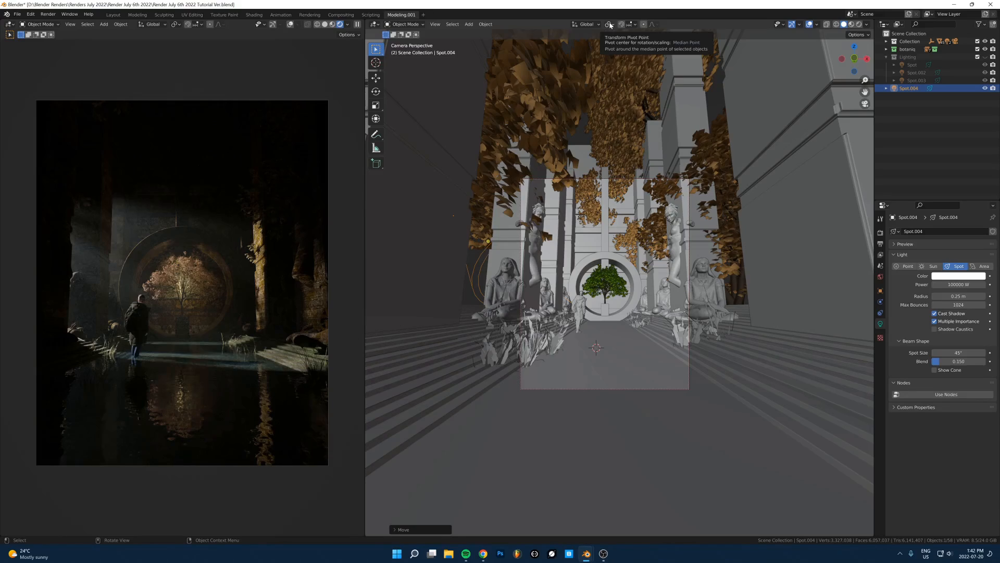
# Step: Change the transform pivot point and rotate Spot.004 toward the temple wall
pyautogui.click(610, 25)
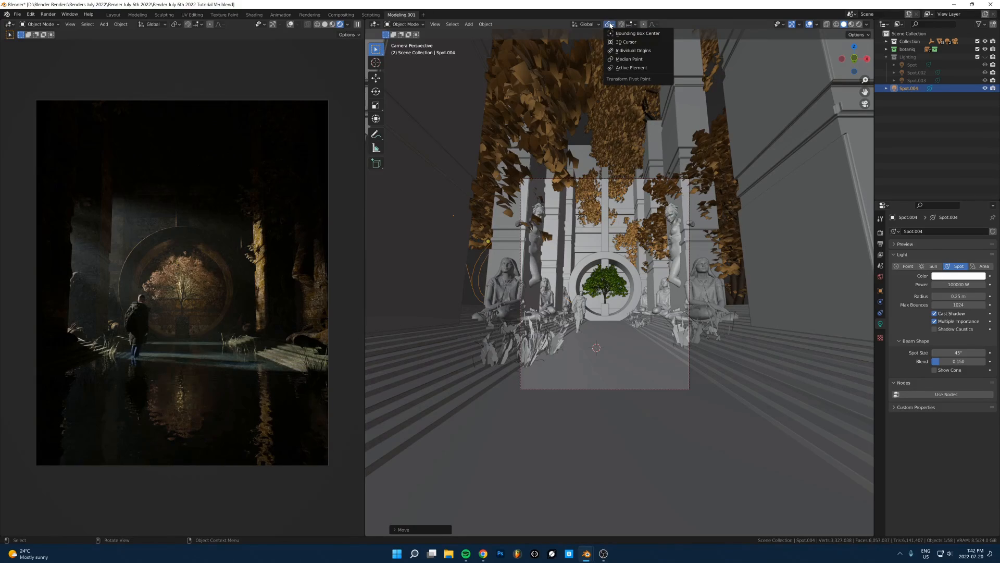
pyautogui.click(609, 25)
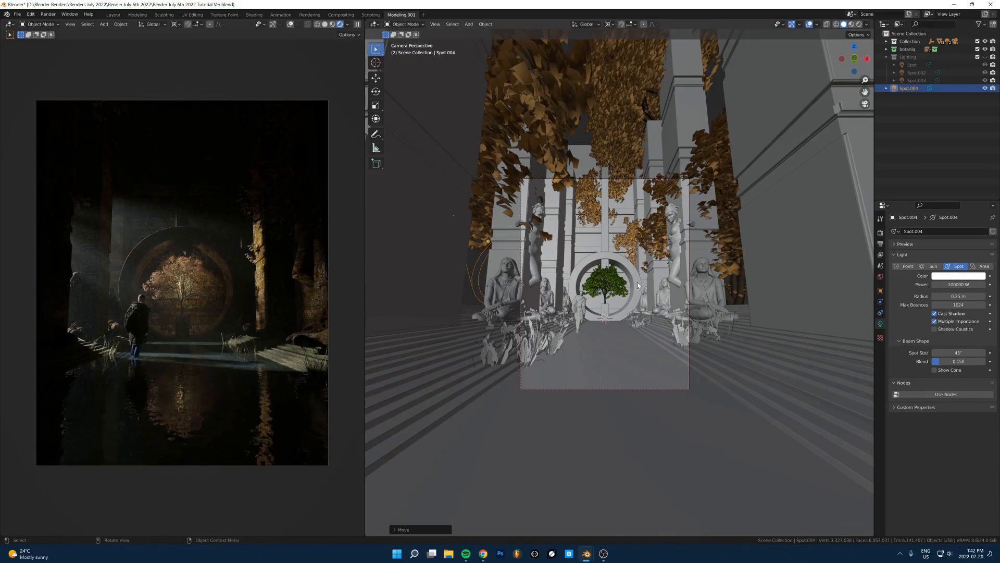
pyautogui.press('r')
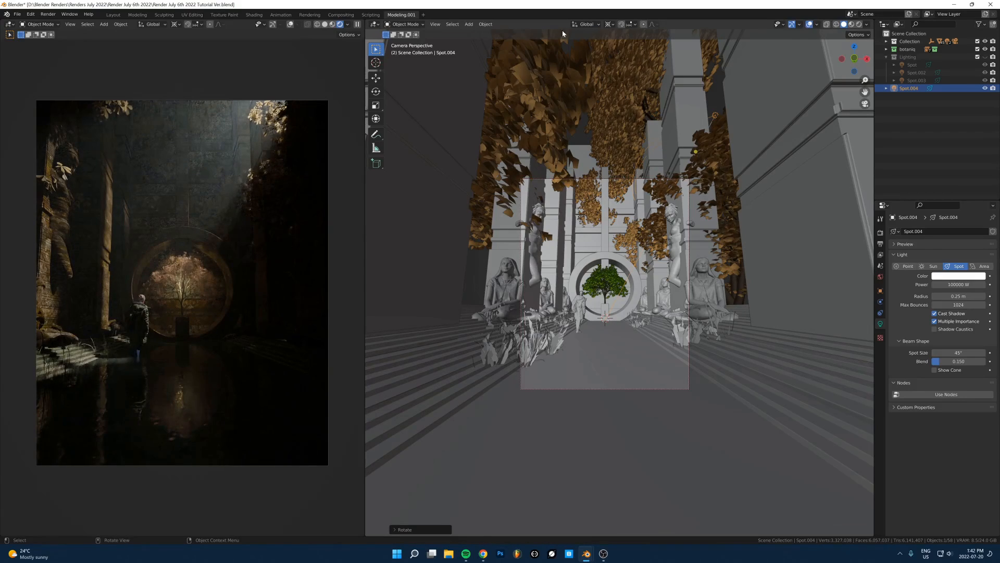
pyautogui.press('r')
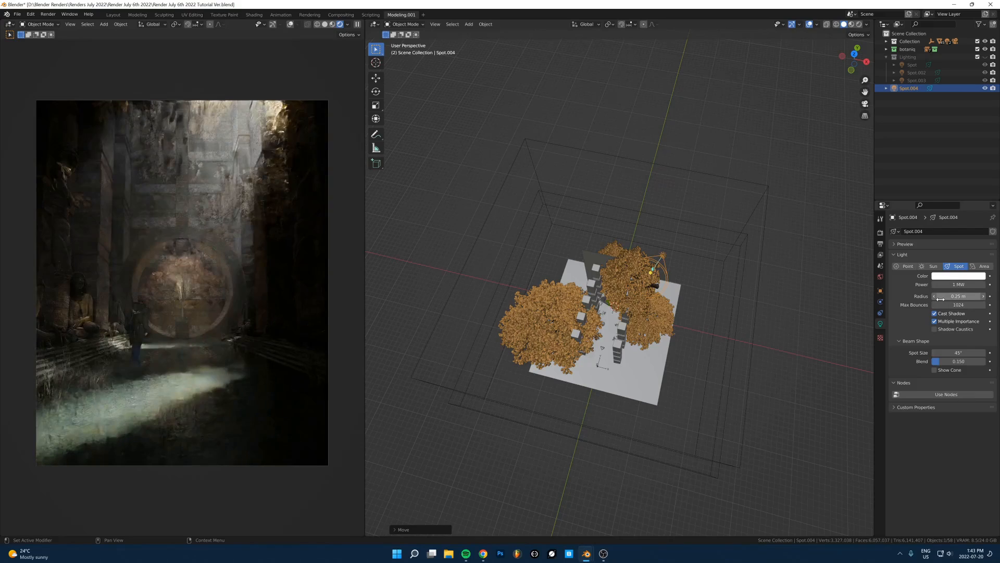
# Step: Adjust Spot.004's radius, raise its power to 1 MW, and show World properties
pyautogui.moveTo(648, 268); pyautogui.dragTo(642, 296)
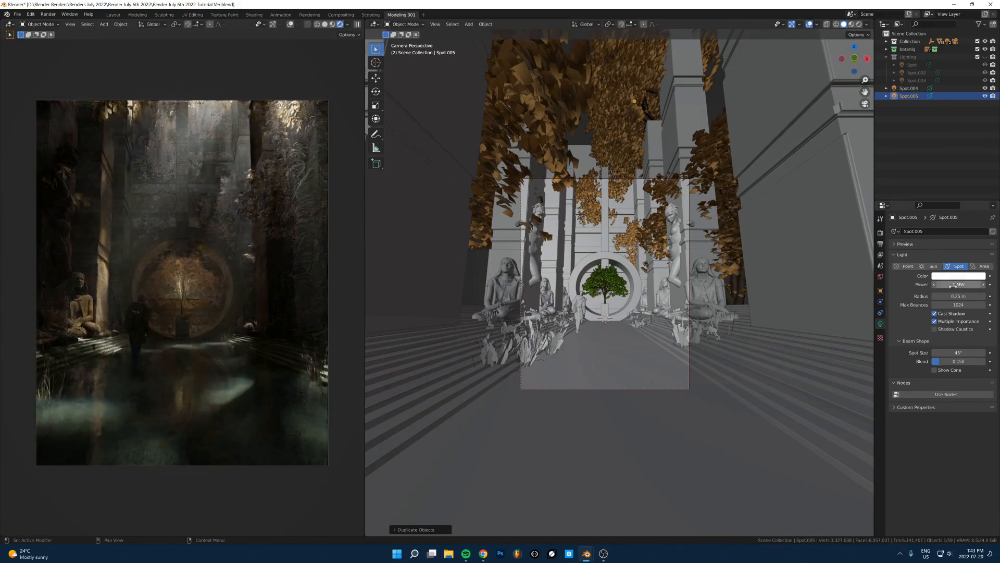
pyautogui.click(957, 284)
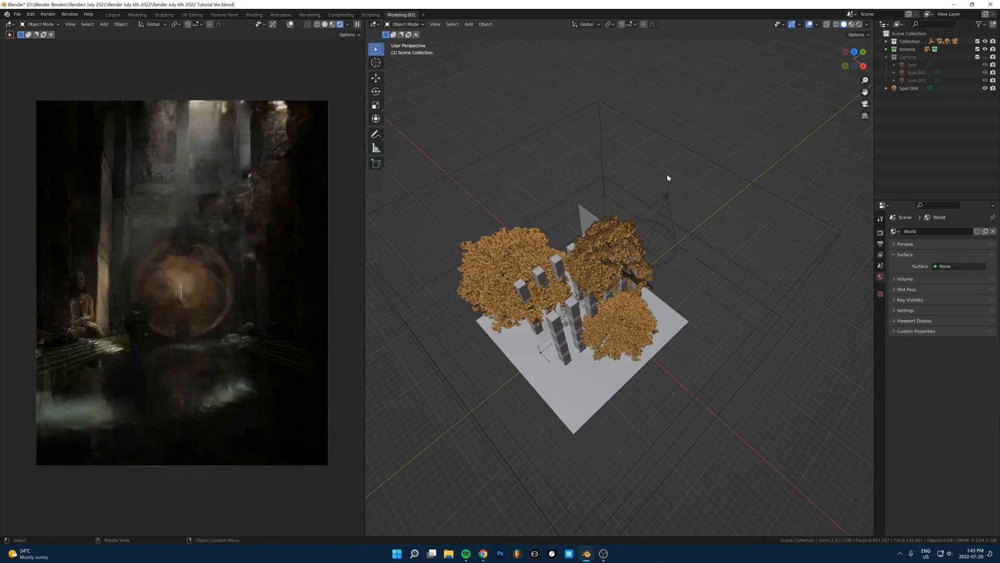
pyautogui.click(908, 88)
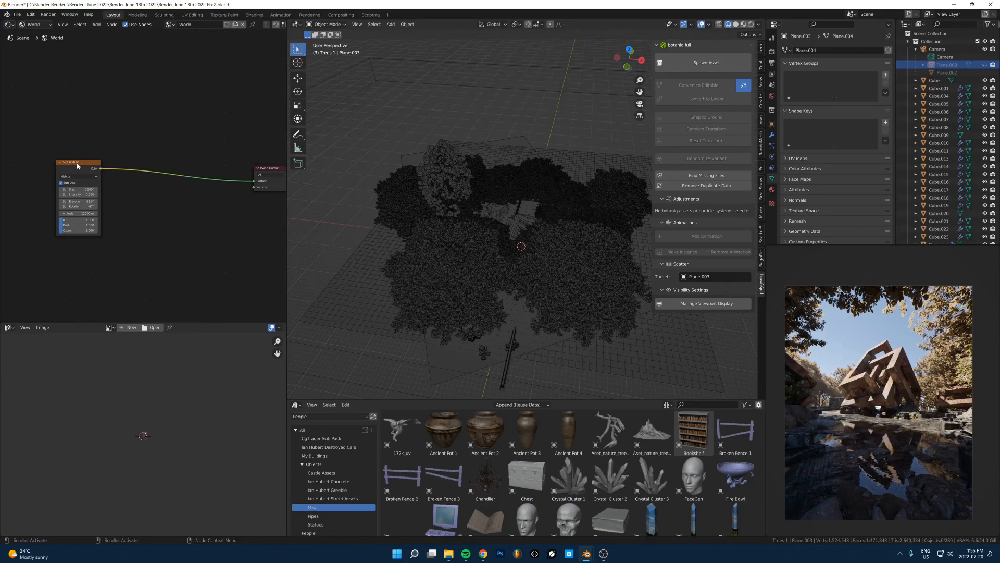
# Step: Rearrange the world nodes and add a Background node to the World Output
pyautogui.moveTo(77, 162); pyautogui.dragTo(137, 166)
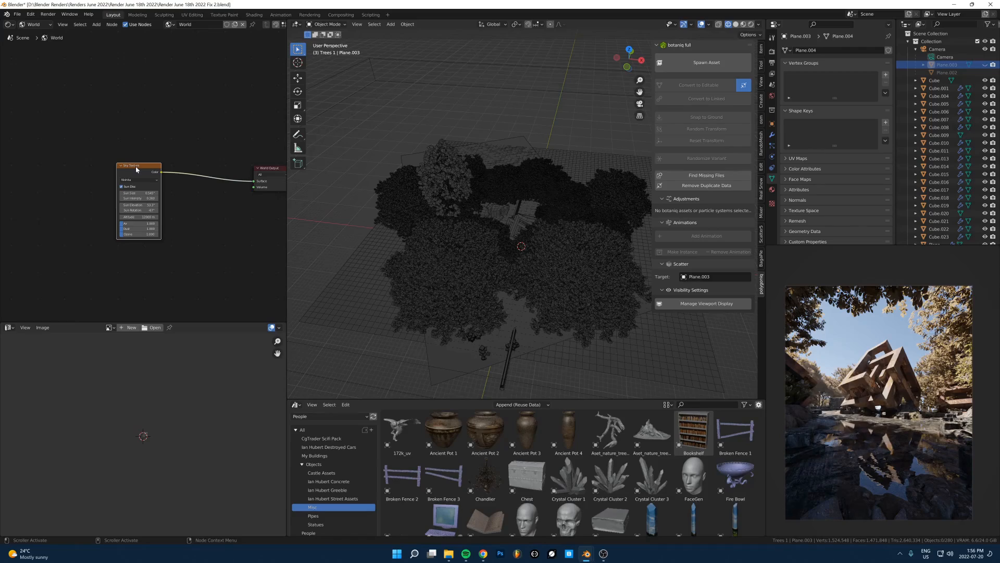
pyautogui.moveTo(136, 165); pyautogui.dragTo(88, 161)
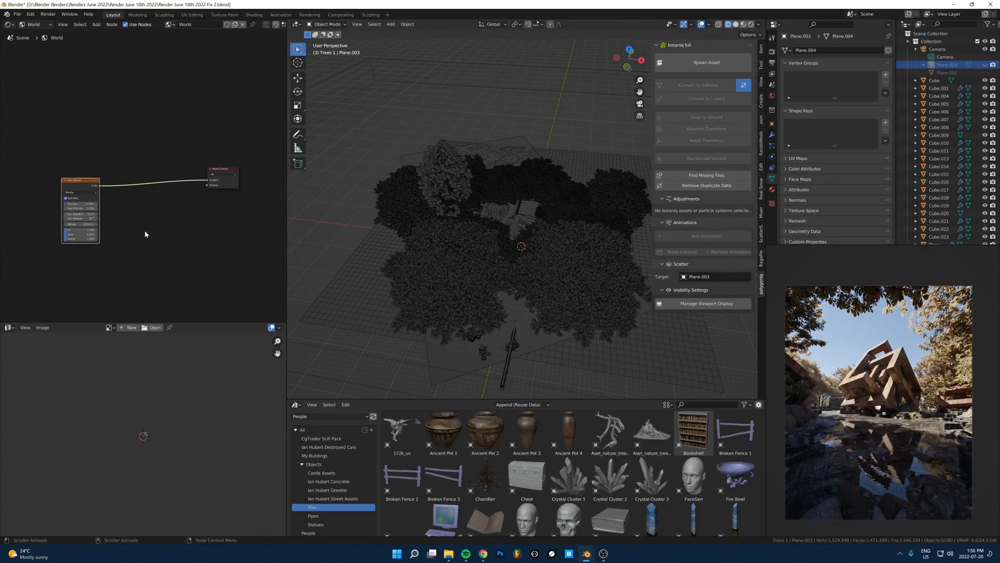
pyautogui.write('background')
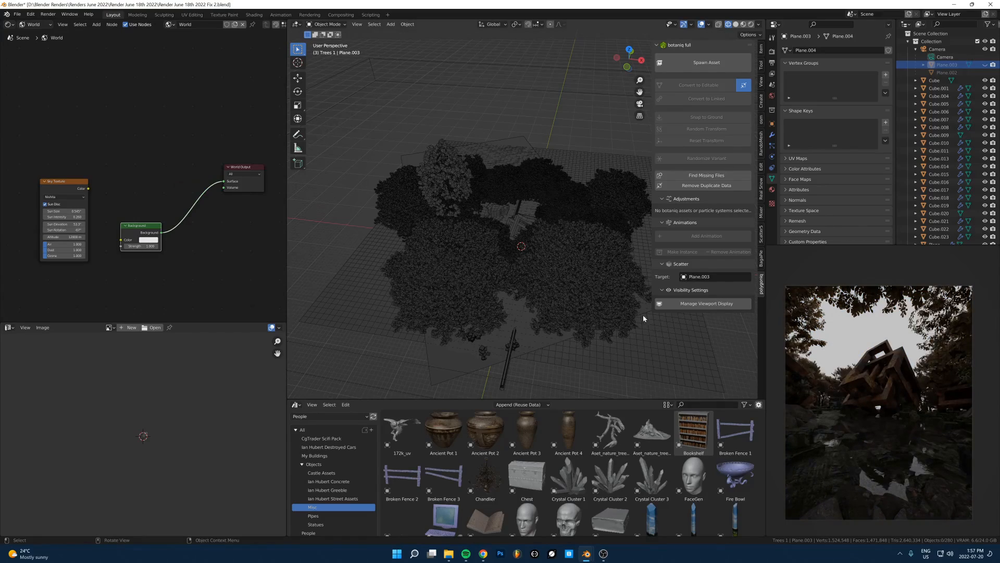
# Step: Move the Background node off the output and search for a Sky Texture node
pyautogui.moveTo(140, 225); pyautogui.dragTo(213, 286)
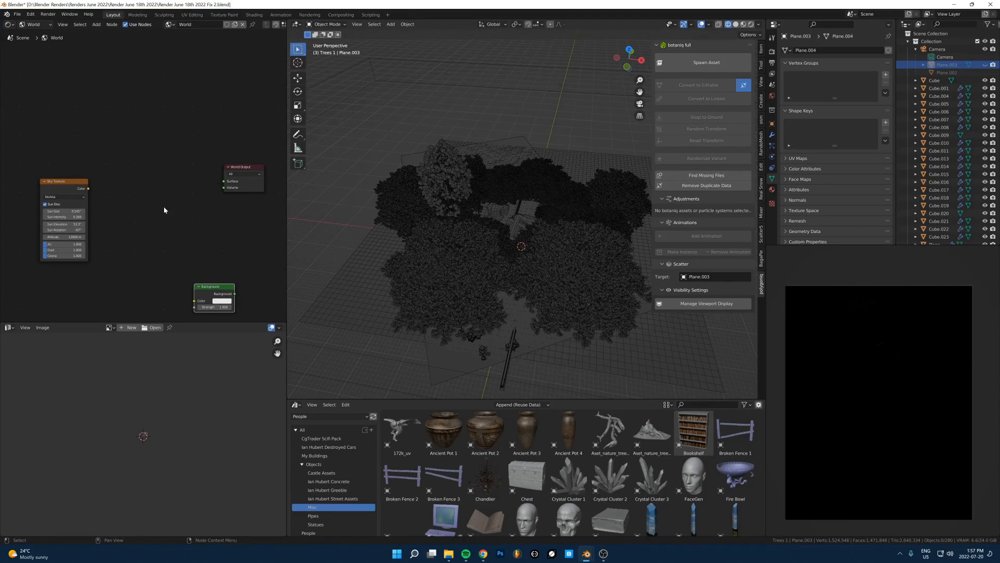
pyautogui.write('sky')
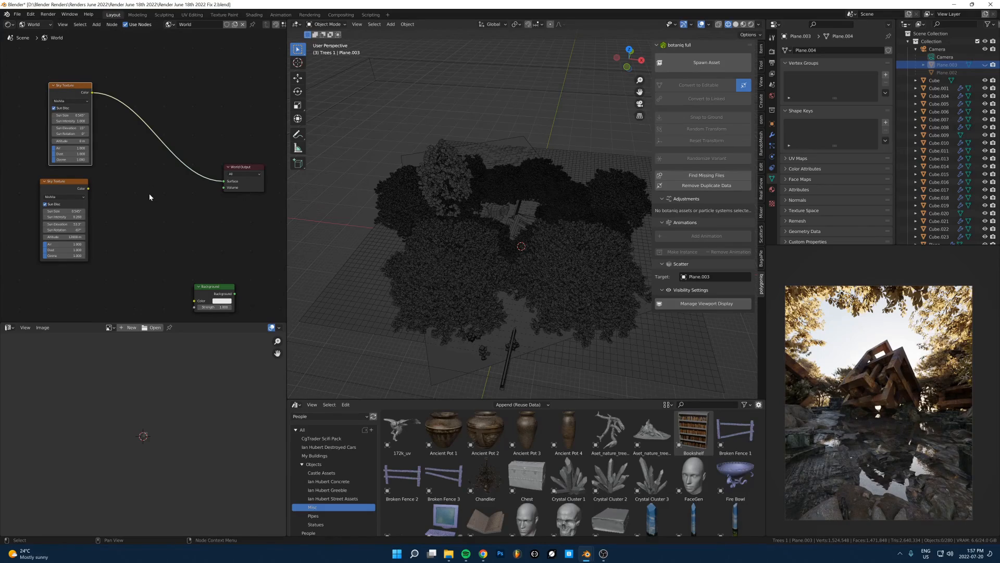
pyautogui.moveTo(96, 157)
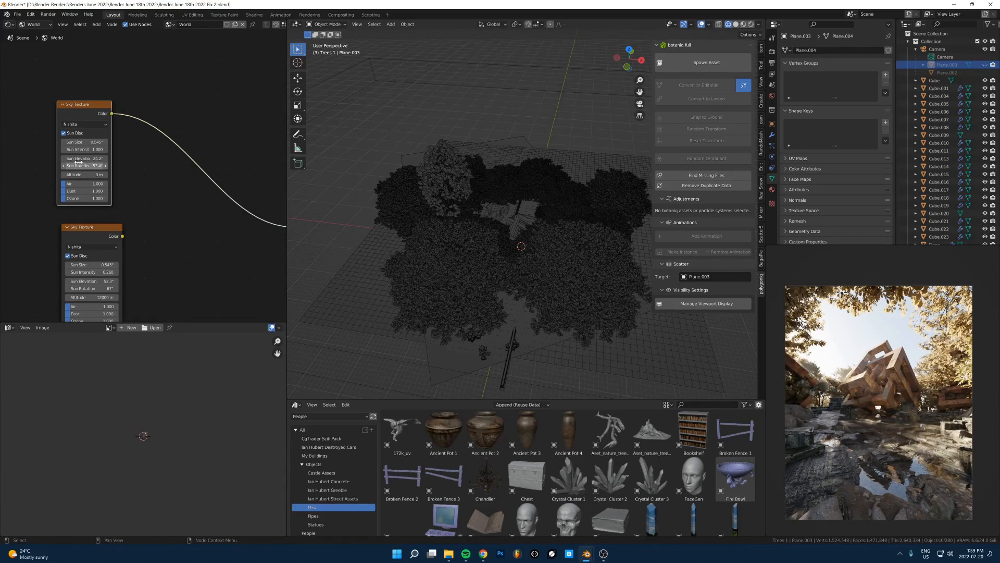
pyautogui.moveTo(83, 165)
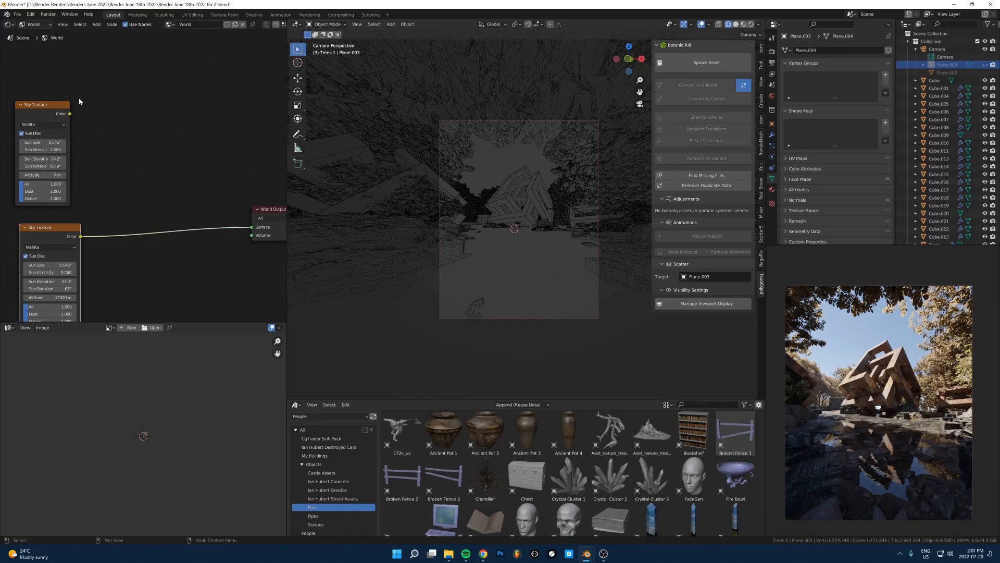
pyautogui.moveTo(179, 177)
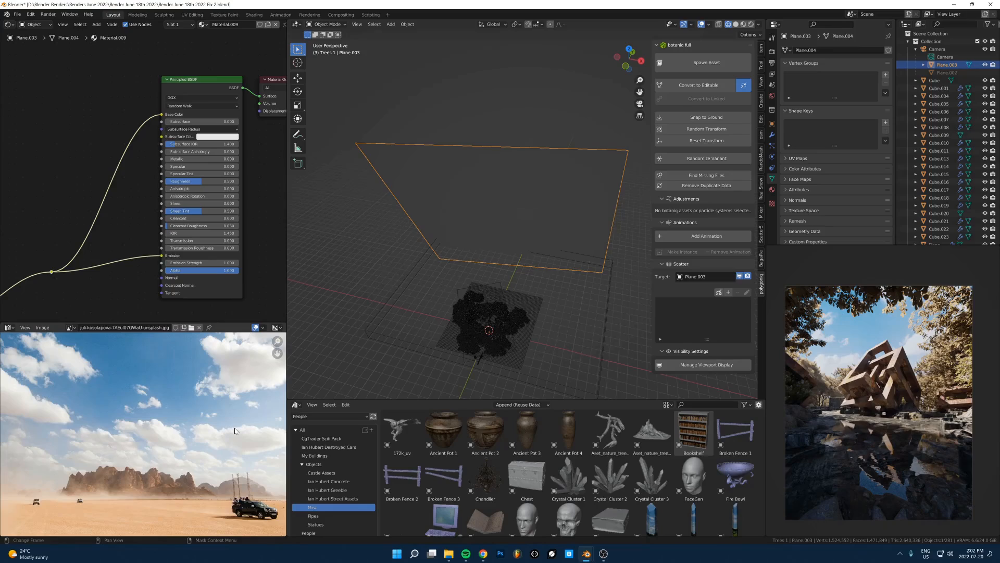
pyautogui.moveTo(139, 251)
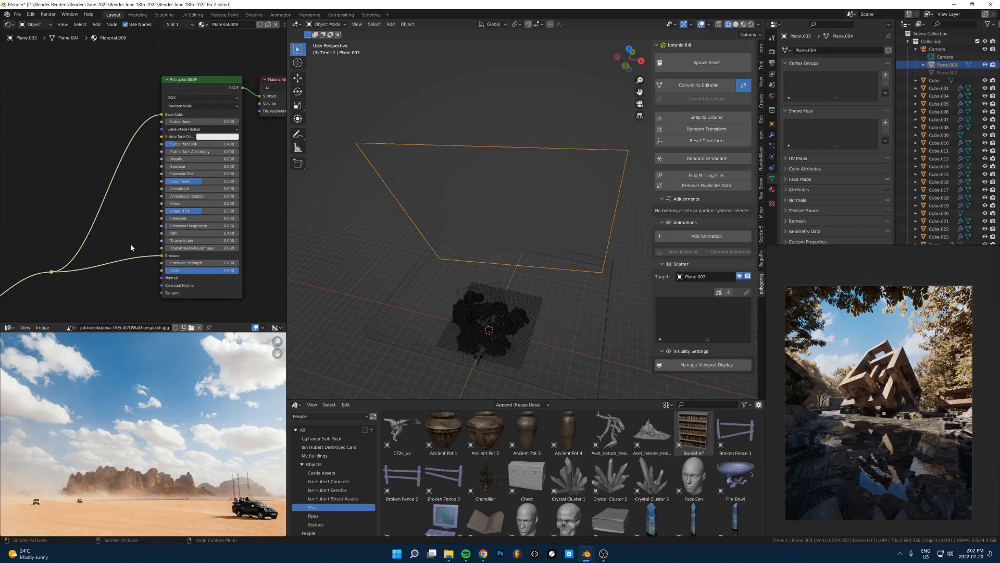
pyautogui.moveTo(115, 201)
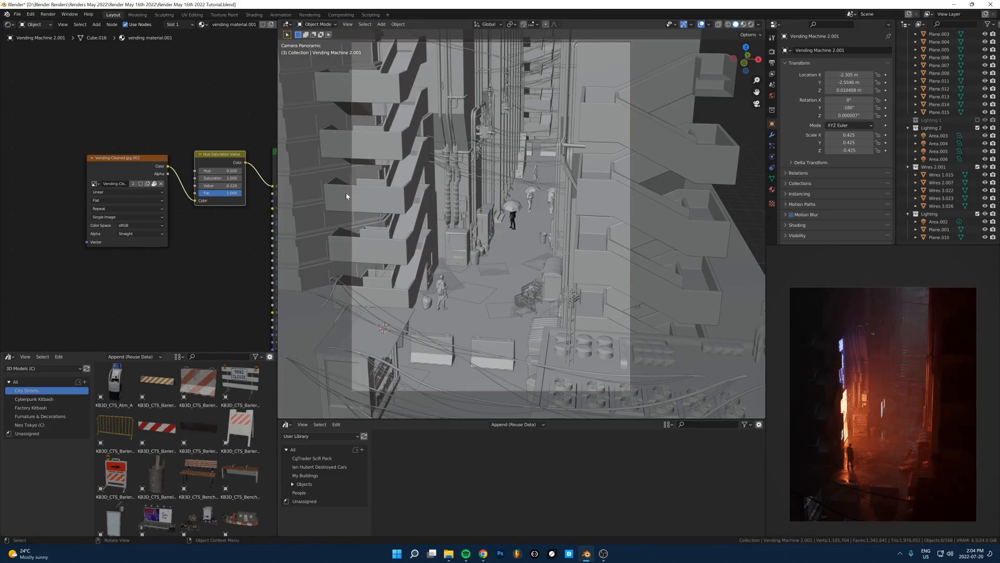
pyautogui.moveTo(444, 213)
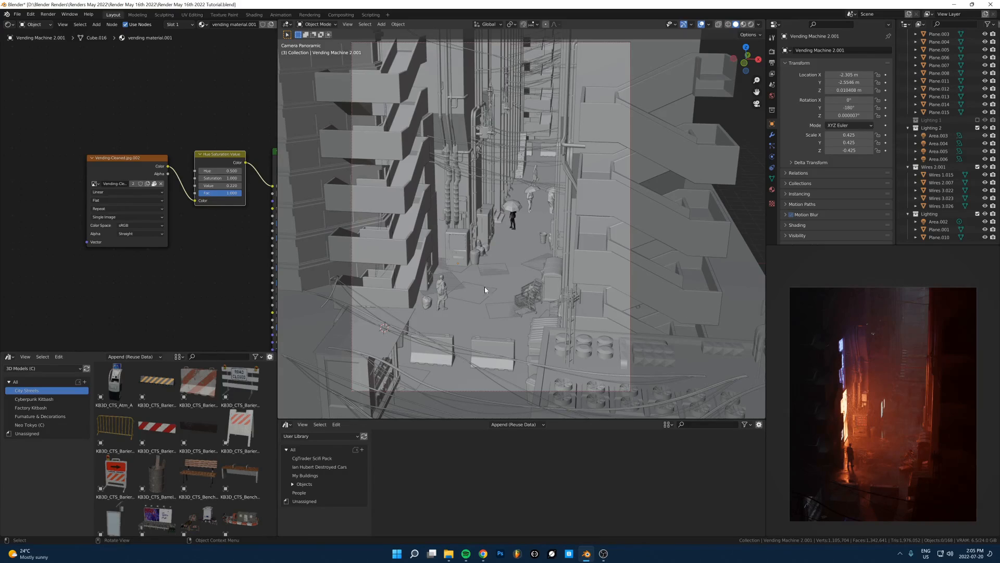
# Step: Select Plane.010 to display its Material.011 shader nodes
pyautogui.click(434, 220)
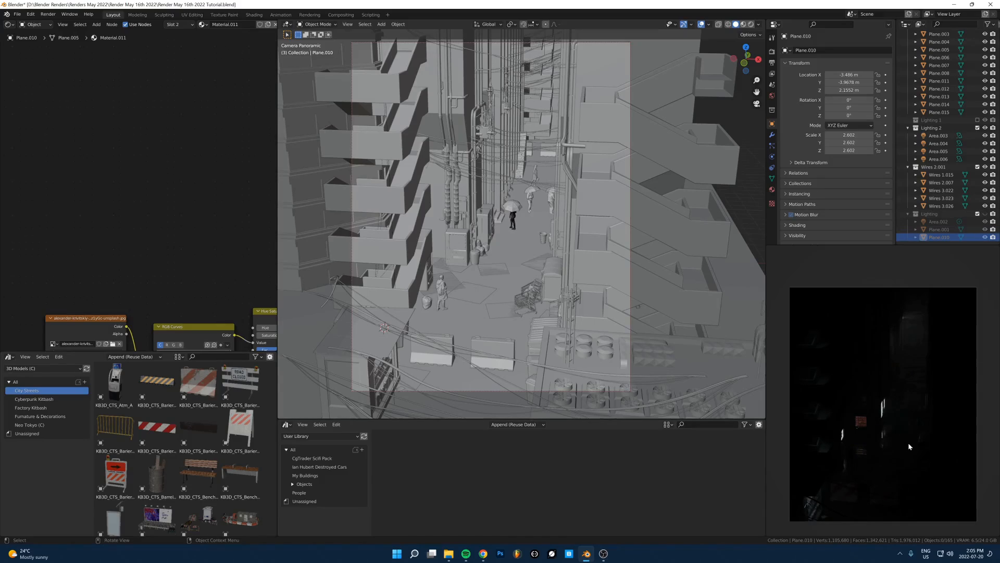
pyautogui.moveTo(894, 434)
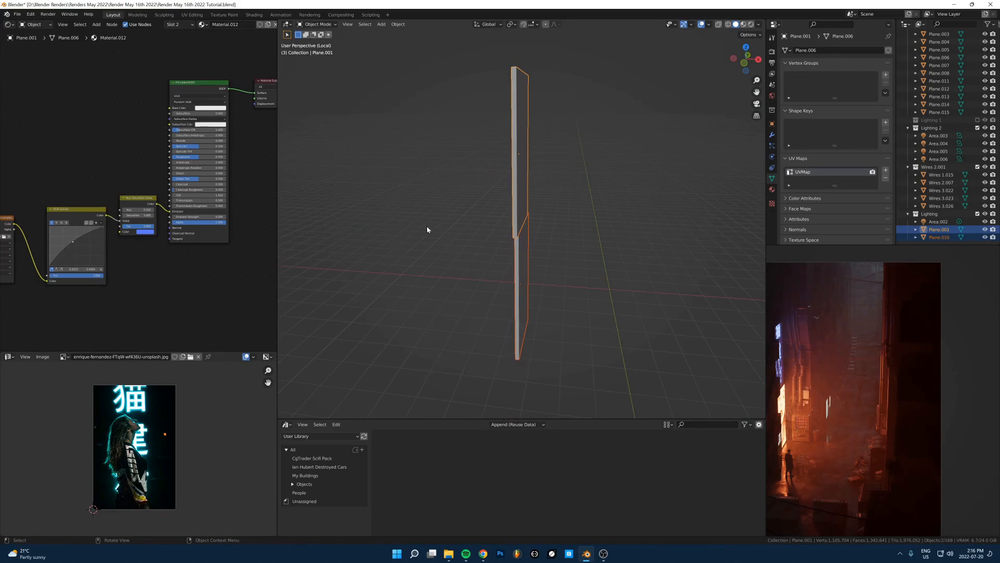
# Step: Orbit around the two isolated neon sign planes
pyautogui.moveTo(447, 230); pyautogui.dragTo(529, 261)
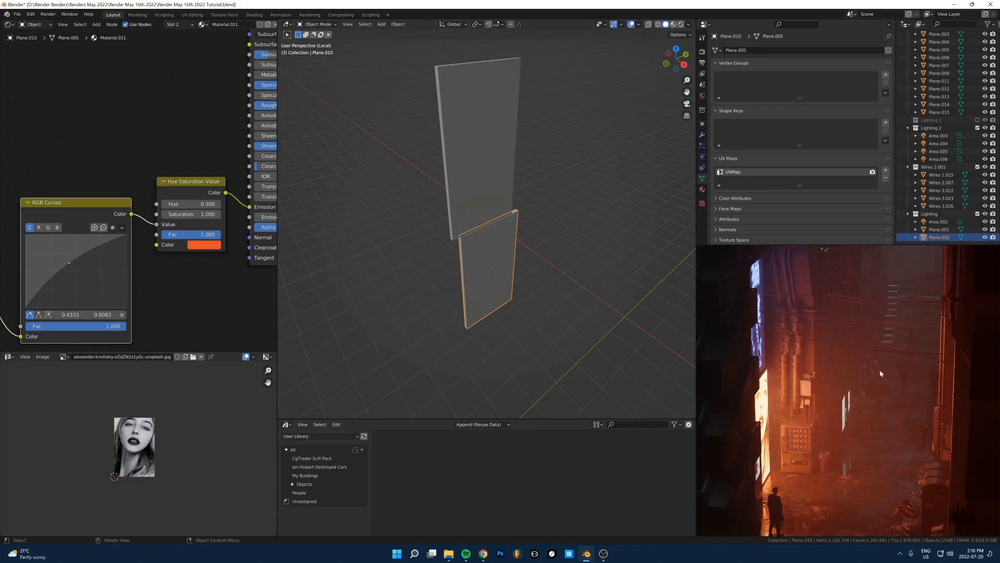
pyautogui.moveTo(762, 450)
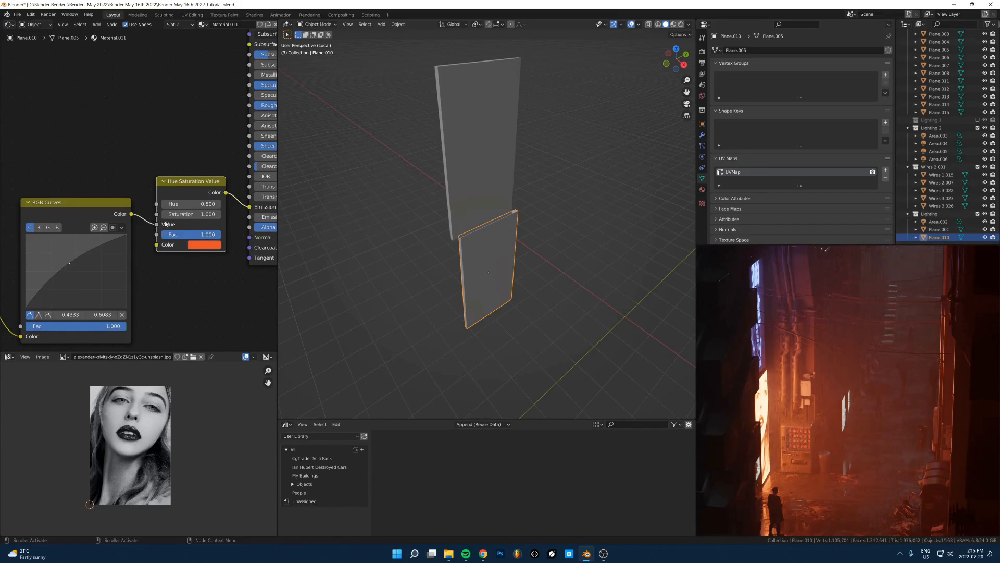
pyautogui.moveTo(145, 234)
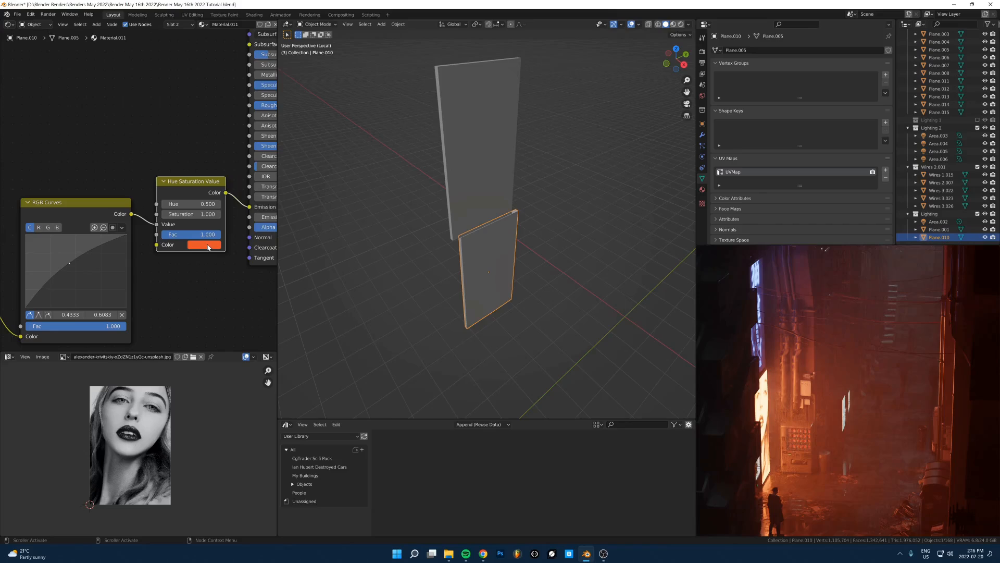
pyautogui.moveTo(167, 224)
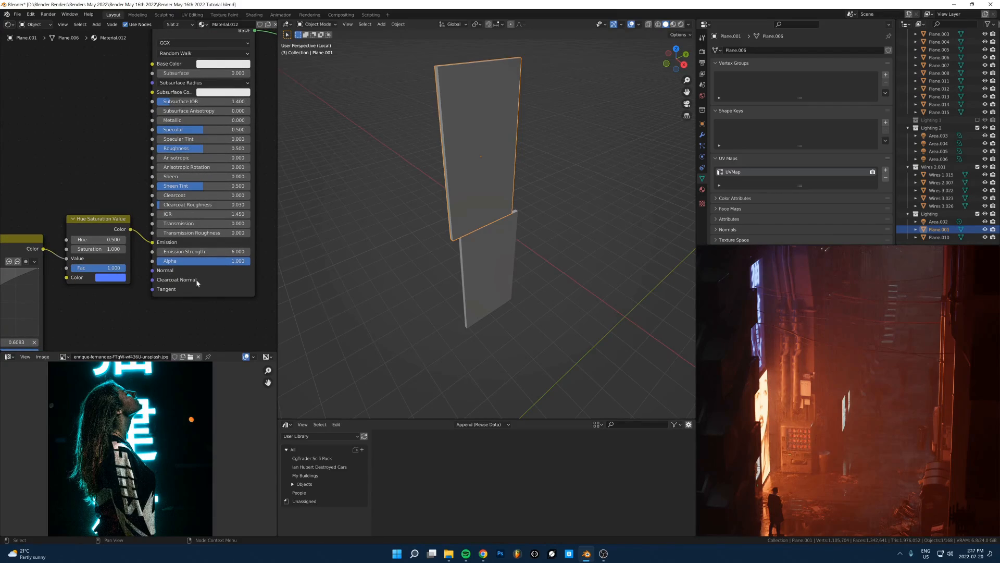
# Step: Enter a new Emission Strength for the upper blue neon sign's material
pyautogui.click(488, 271)
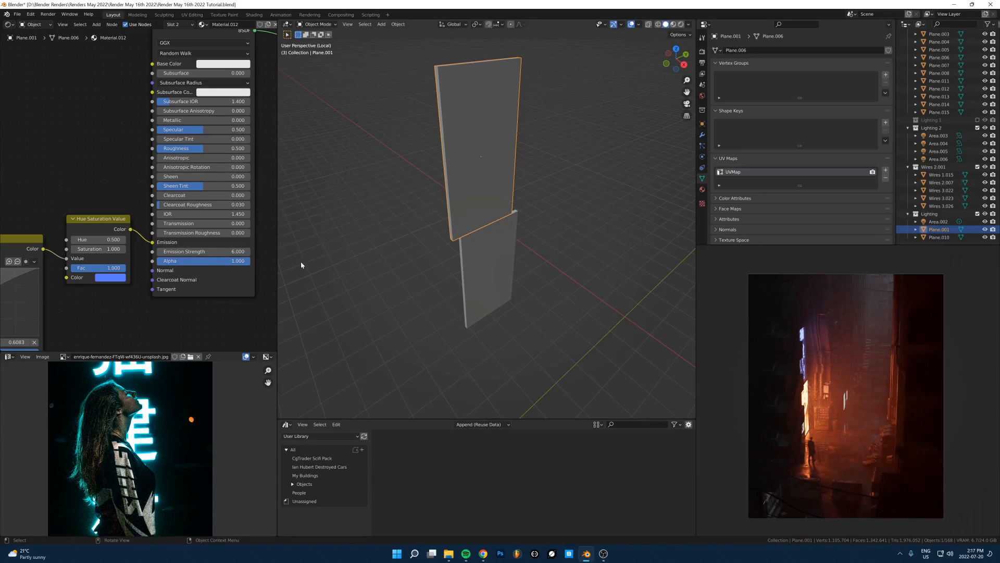
pyautogui.moveTo(201, 251)
pyautogui.write('6')
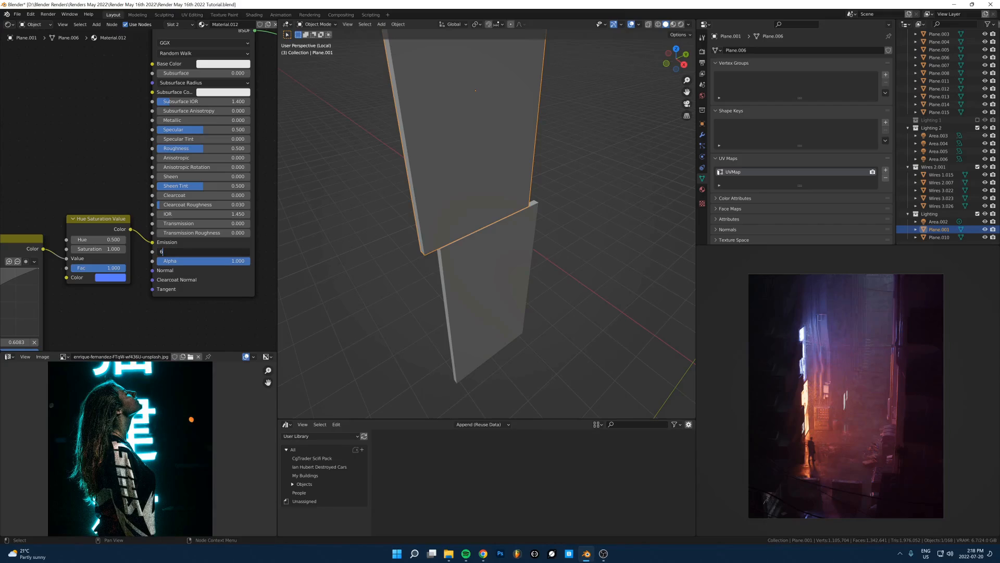
pyautogui.press('Return')
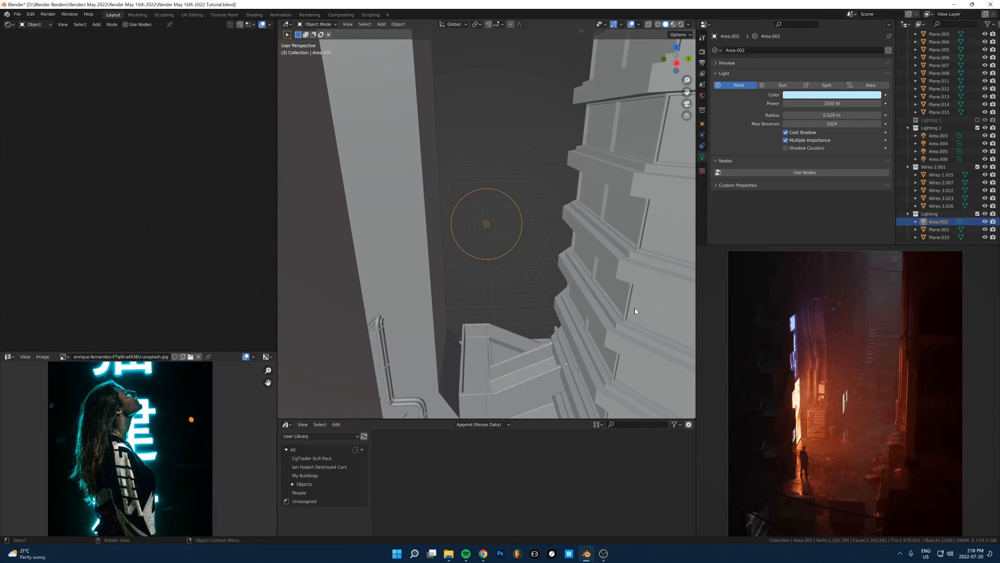
# Step: Start editing the 2500 W Power field of point light Area.002
pyautogui.click(832, 103)
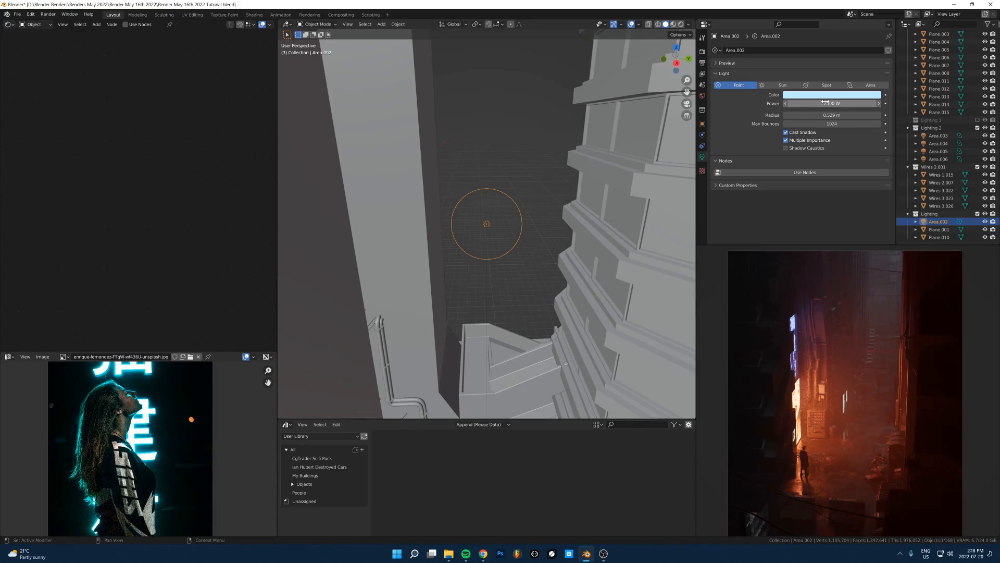
pyautogui.moveTo(830, 103)
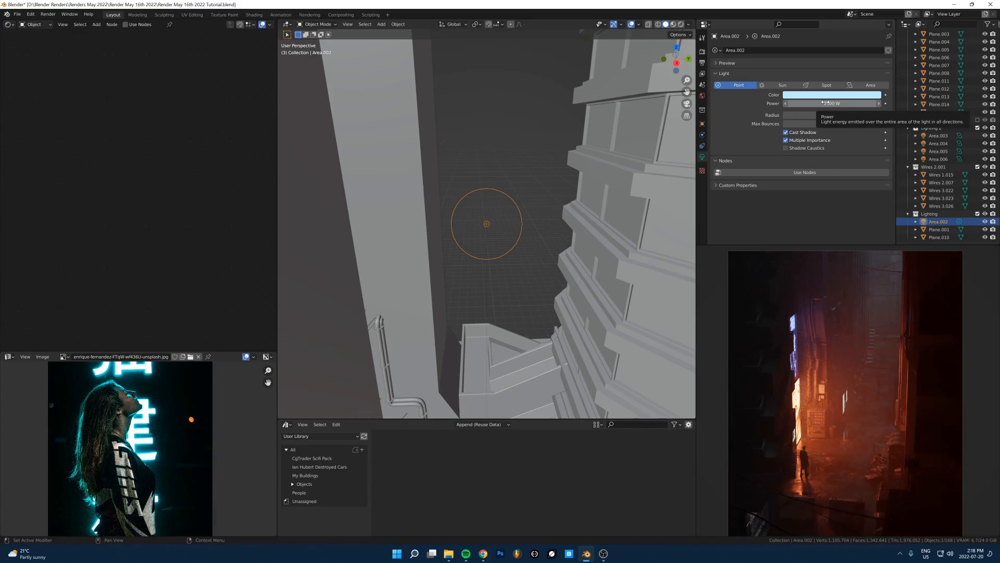